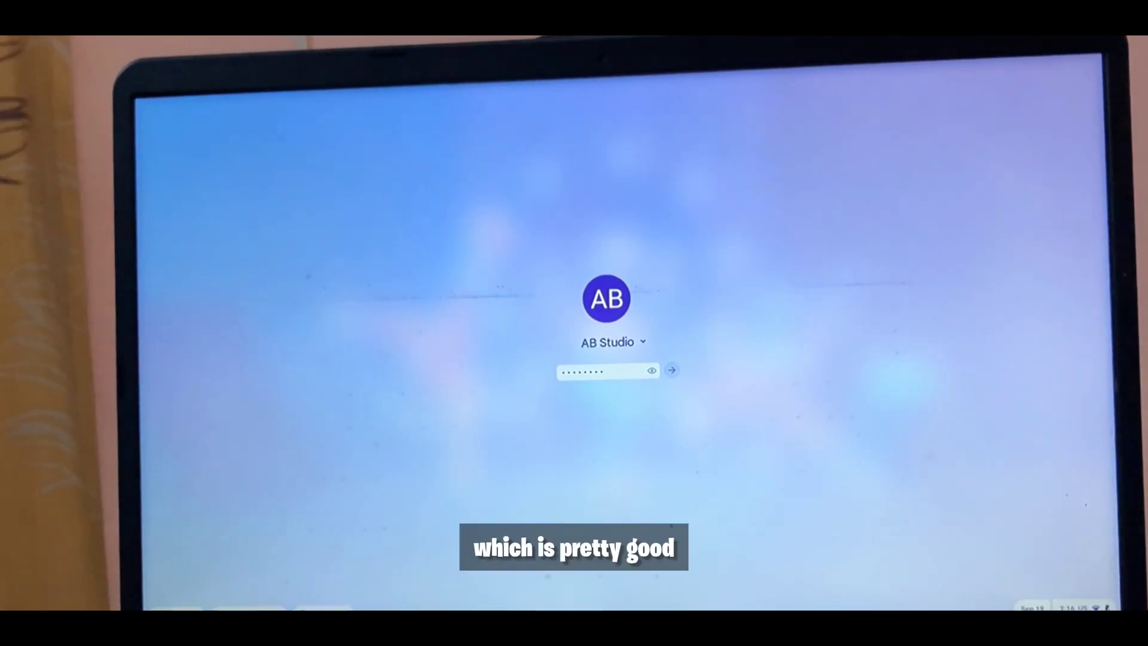
Sign in to ChromeOS Flex with the entered password
{"action": "left_click", "coordinate": [670, 369]}
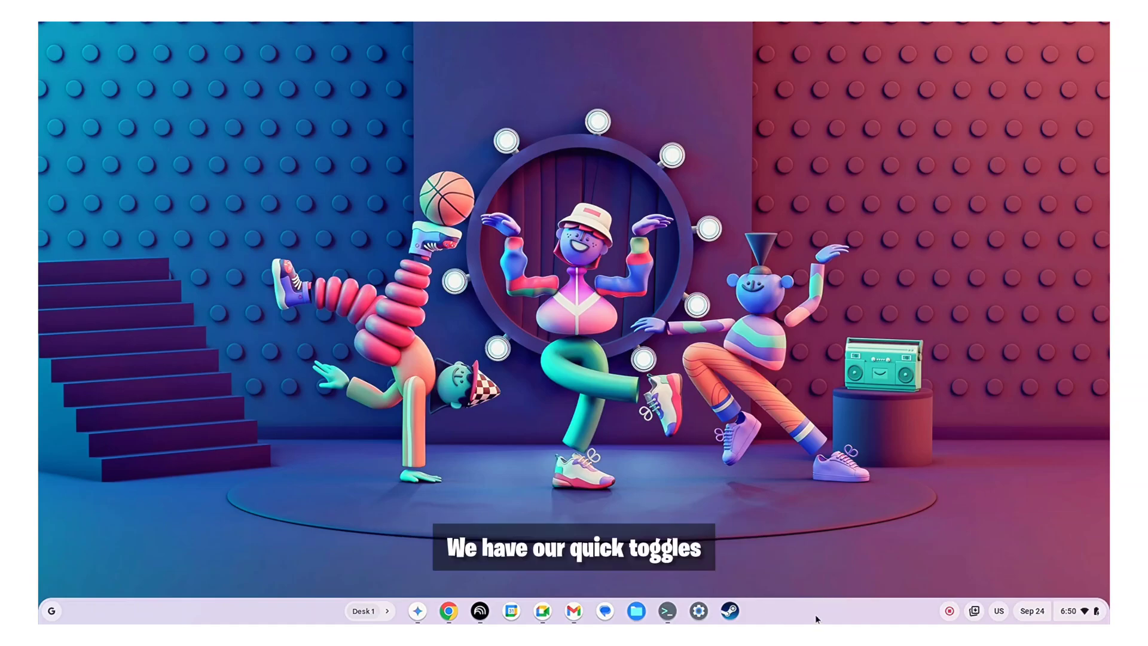
View the Bluetooth, Cast screen and Focus quick settings panels, then bring up the app launcher
{"action": "left_click", "coordinate": [1077, 610]}
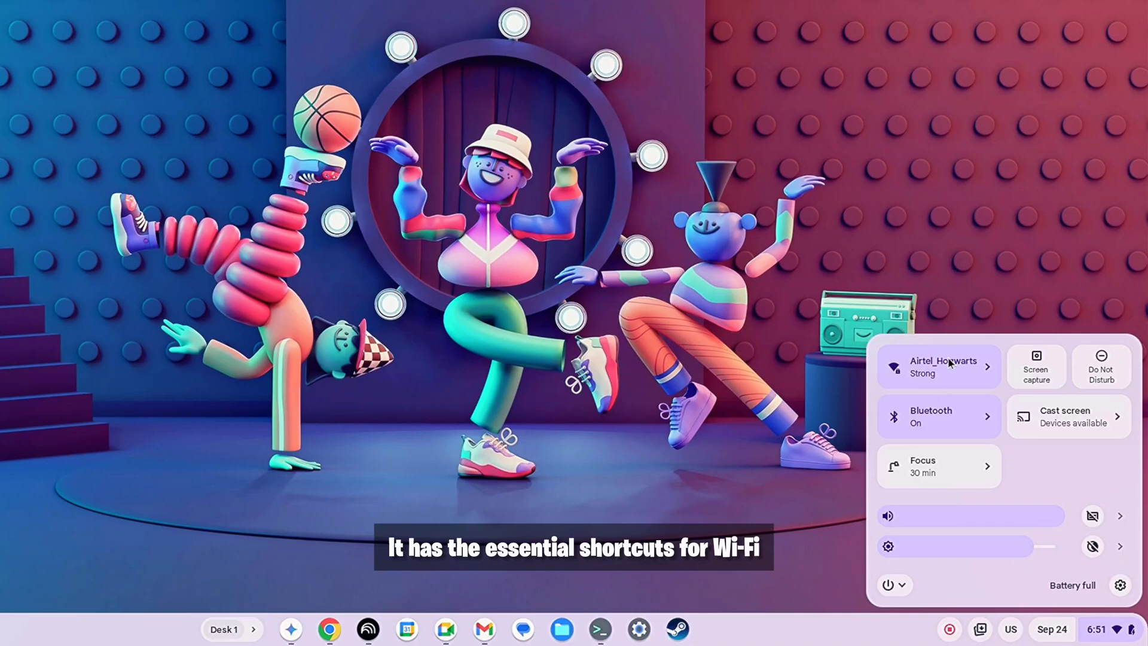
{"action": "left_click", "coordinate": [938, 416]}
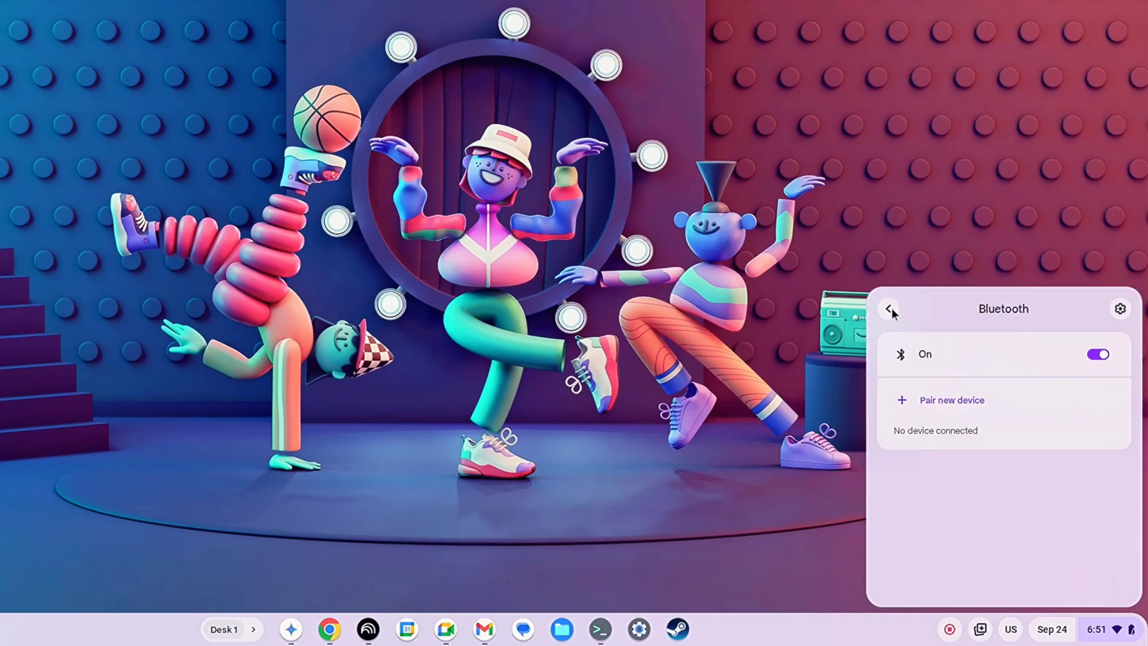
{"action": "left_click", "coordinate": [889, 309]}
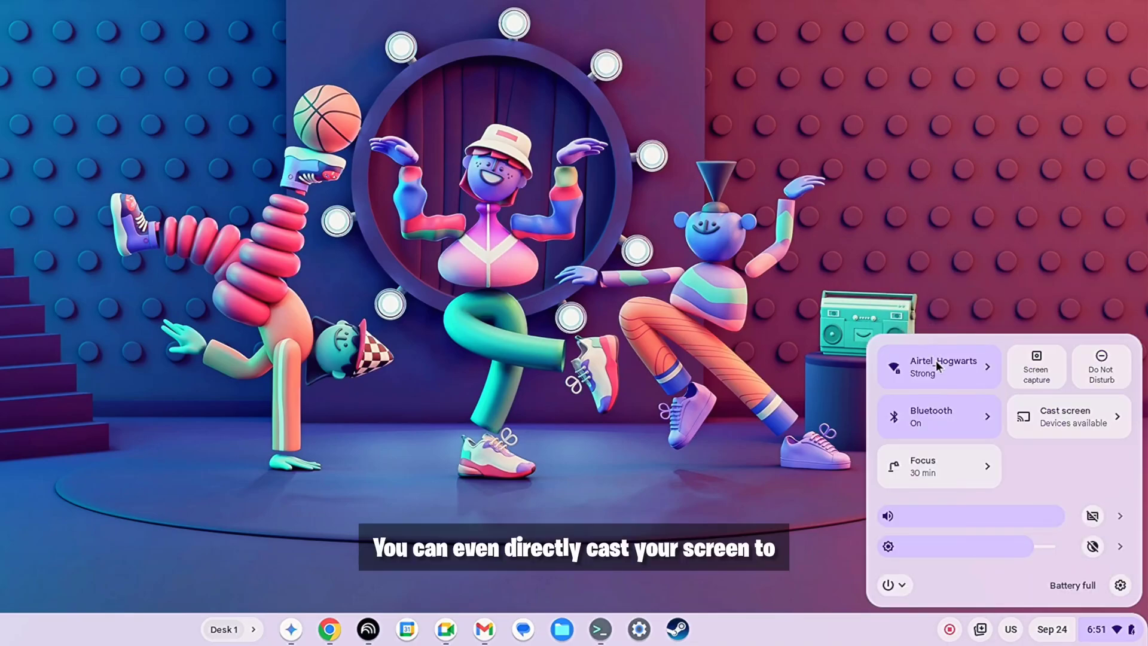
{"action": "left_click", "coordinate": [1065, 416]}
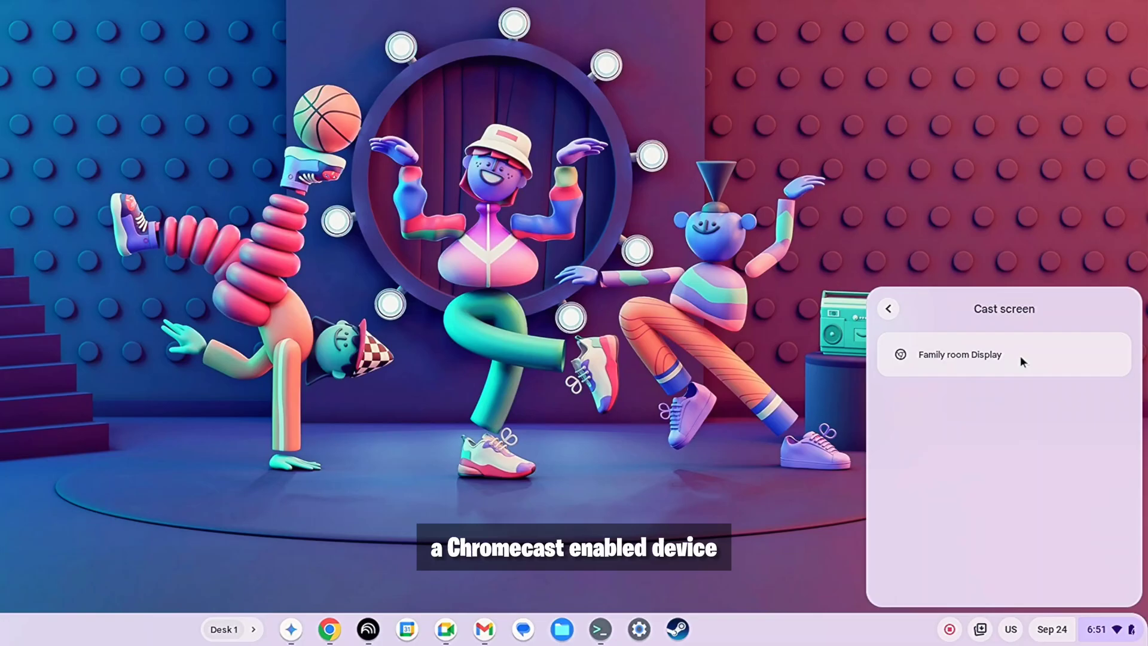
{"action": "left_click", "coordinate": [959, 354]}
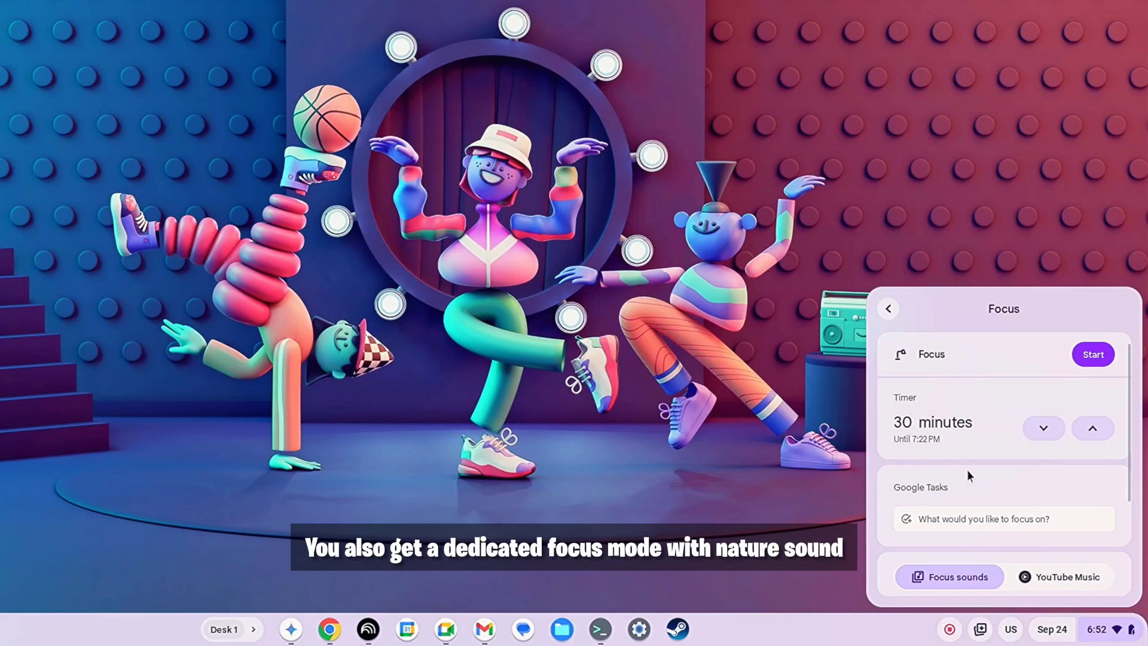
{"action": "scroll", "scroll_direction": "down", "scroll_amount": 3}
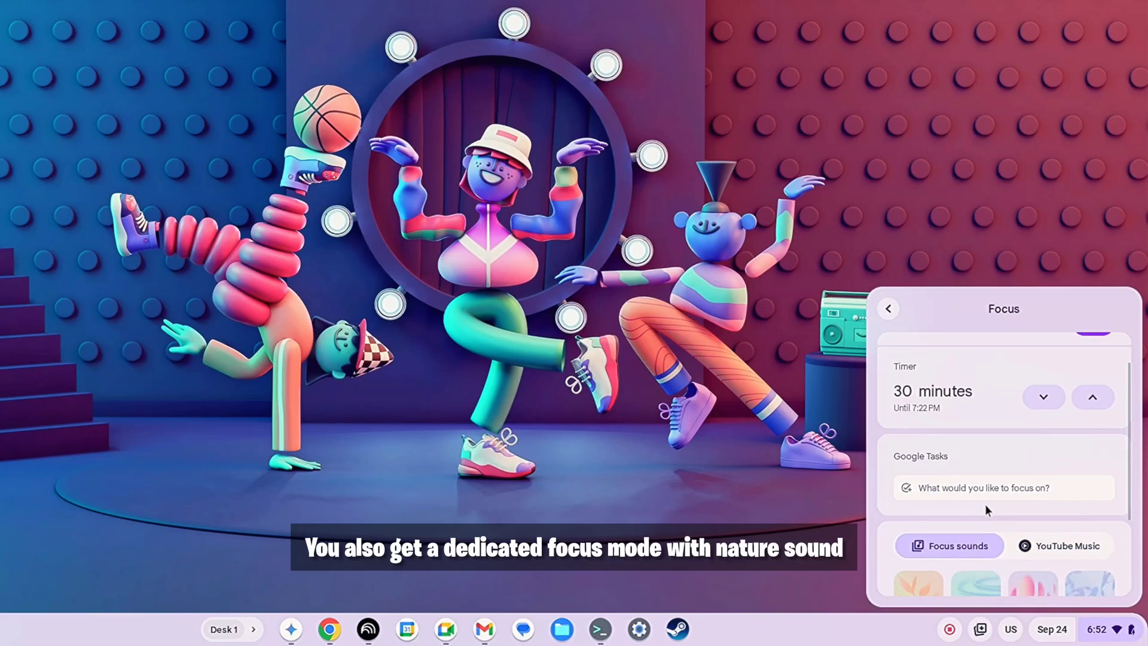
{"action": "left_click", "coordinate": [887, 584]}
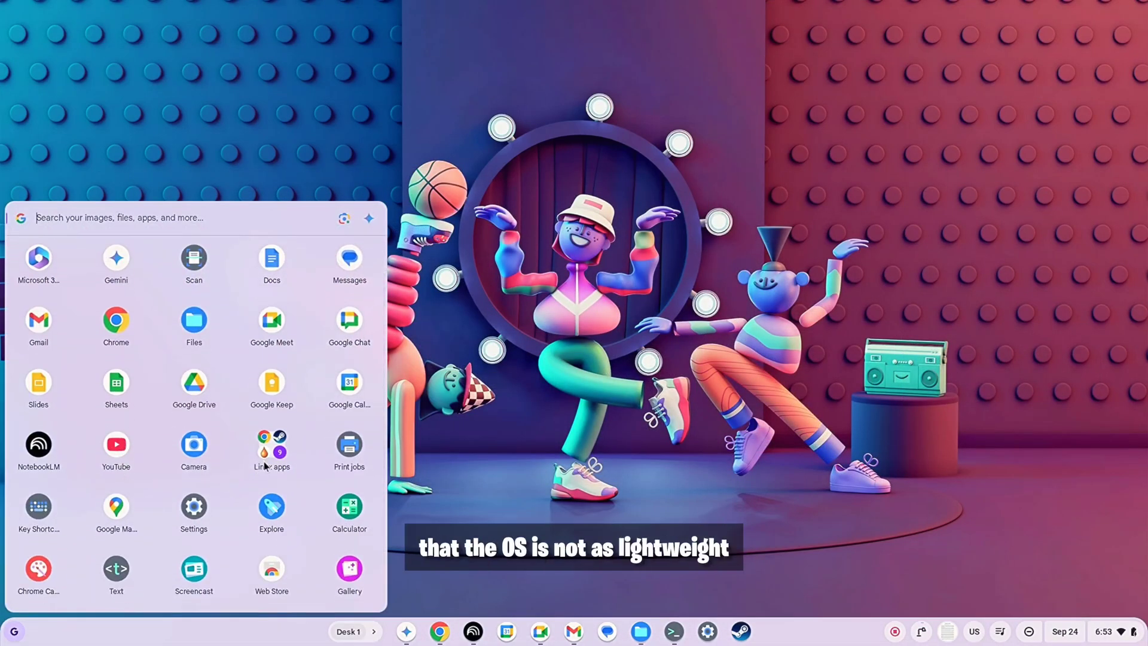
Go from About ChromeOS to Linux development environment settings and launch GNOME Software
{"action": "left_click", "coordinate": [271, 447]}
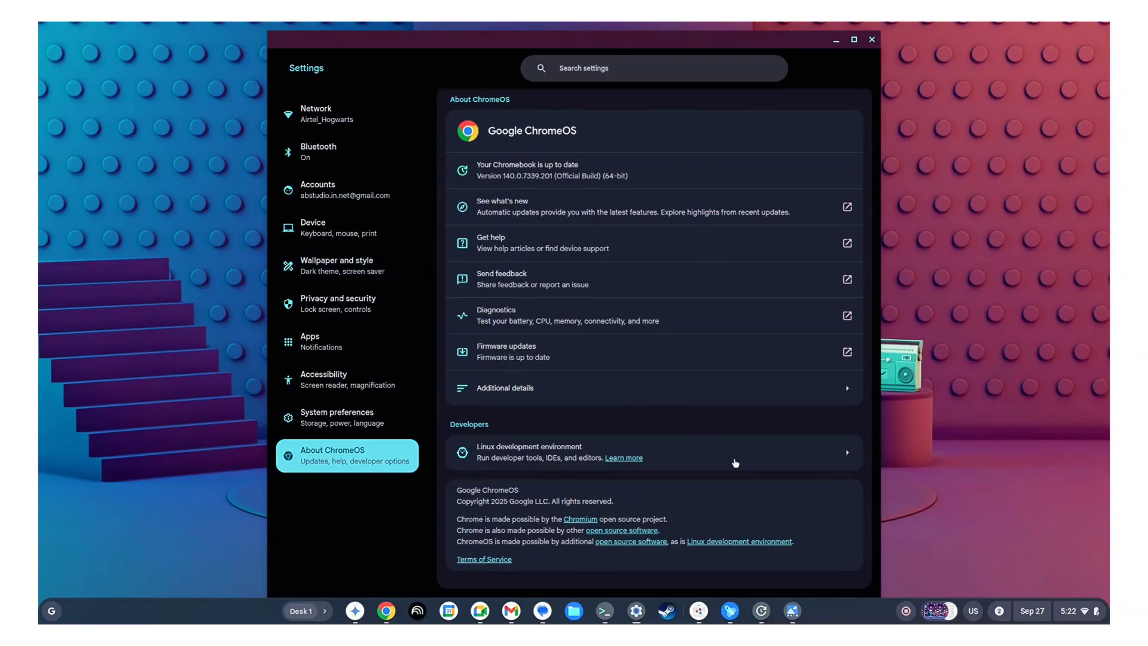
{"action": "left_click", "coordinate": [652, 452]}
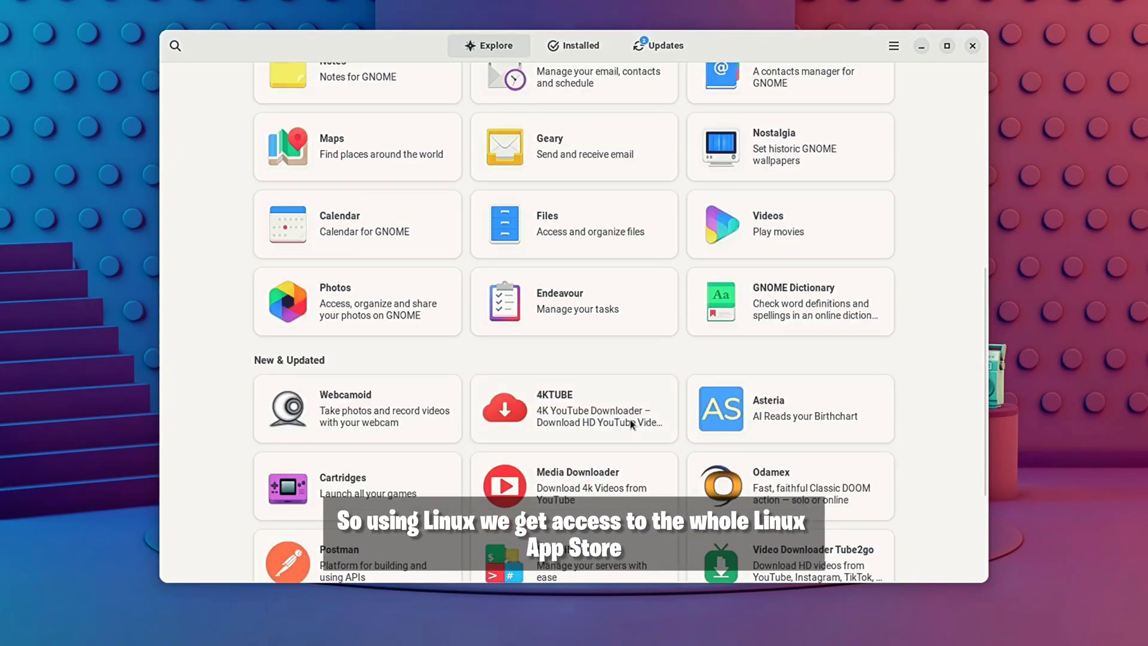
Scroll through the GNOME Software Explore catalog of new and updated apps
{"action": "scroll", "scroll_direction": "down", "scroll_amount": 3}
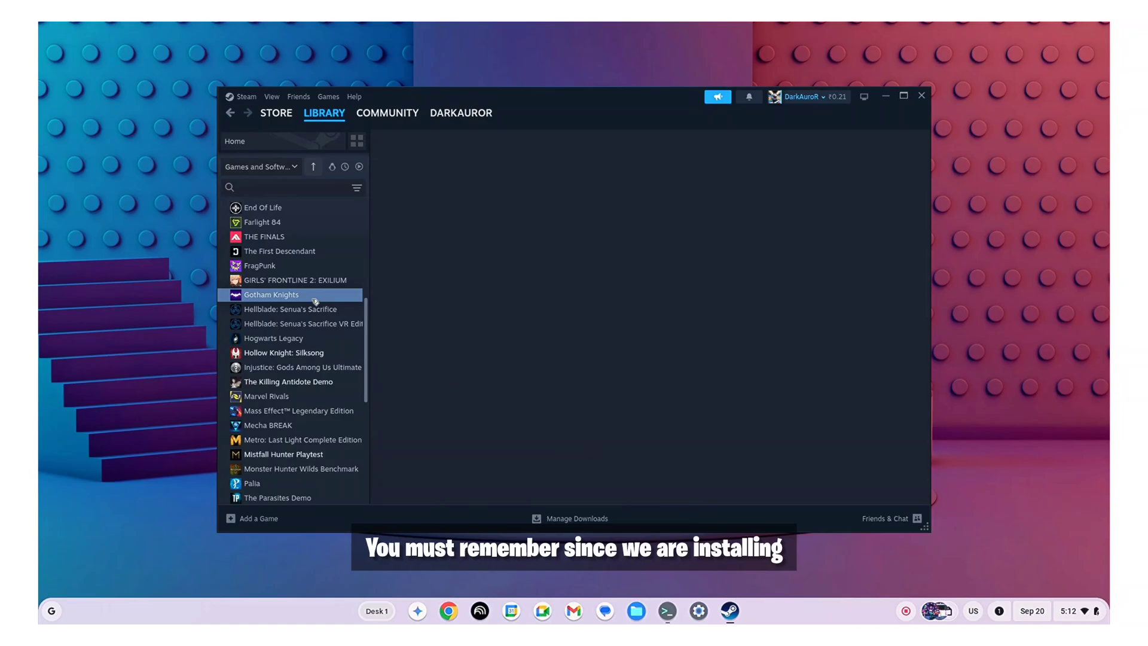
Show the Gotham Knights page in Steam and trust the untrusted files in VS Code
{"action": "left_click", "coordinate": [271, 294]}
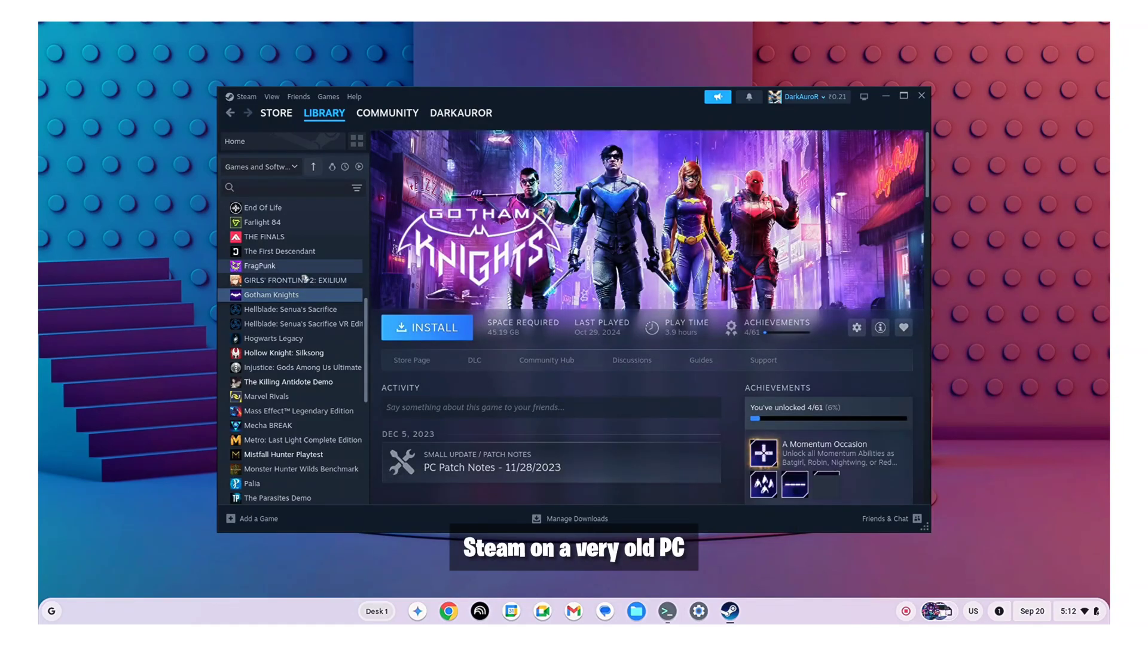
{"action": "left_click", "coordinate": [260, 265]}
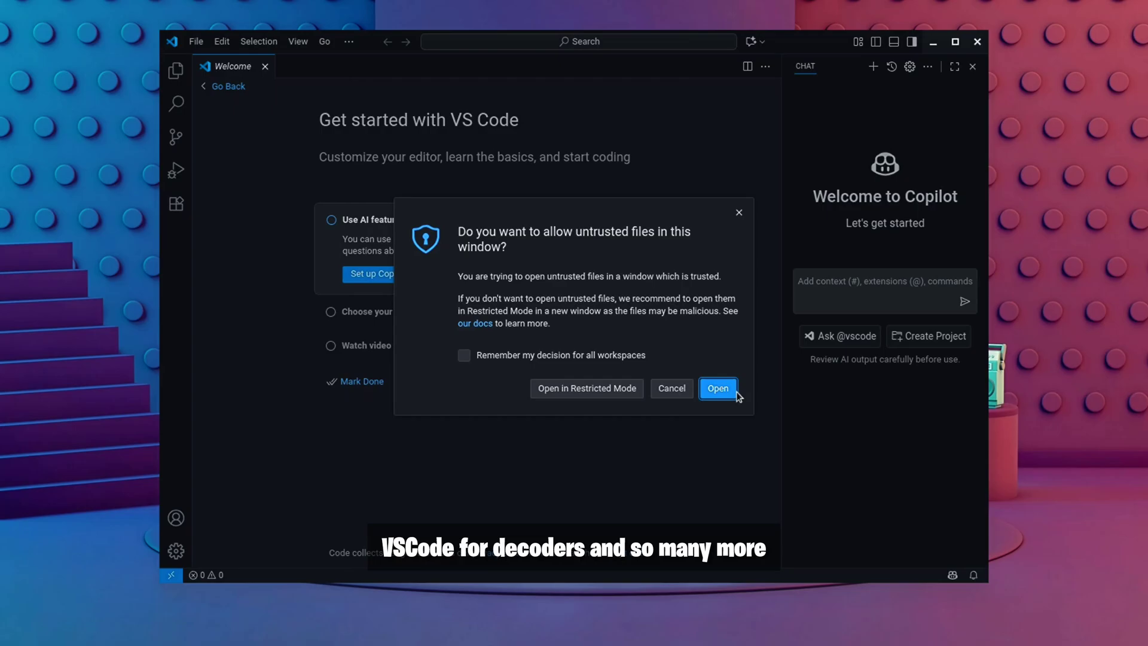
{"action": "left_click", "coordinate": [717, 388]}
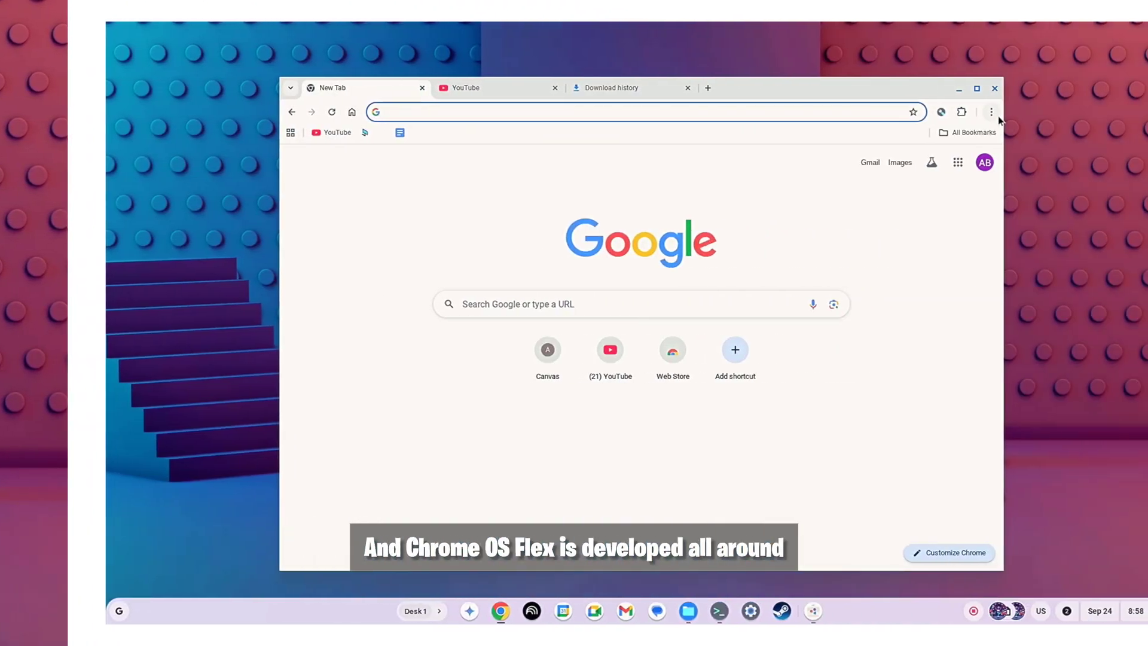
Check Chrome's main menu and scroll through the YouTube tab
{"action": "left_click", "coordinate": [991, 112]}
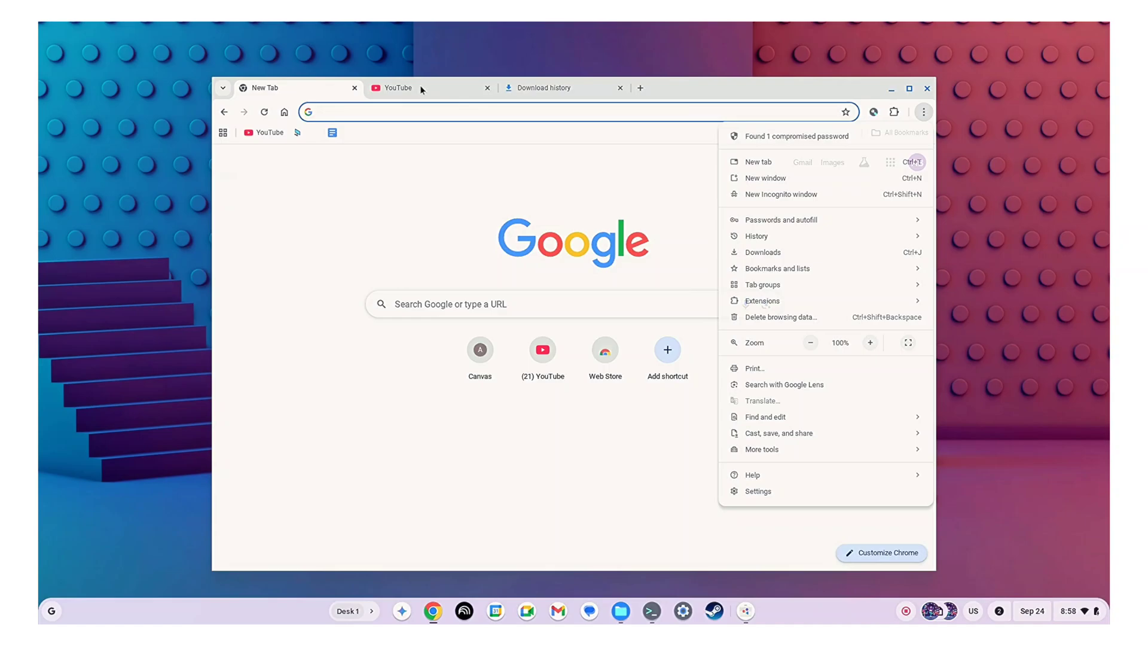
{"action": "left_click", "coordinate": [399, 88]}
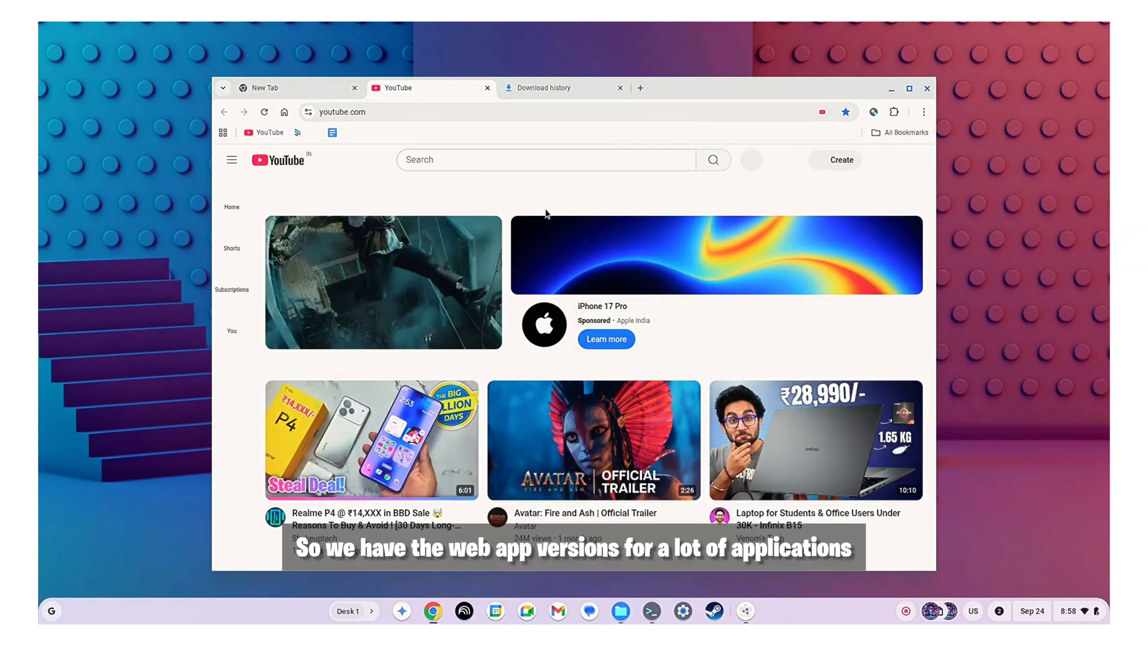
{"action": "scroll", "scroll_direction": "down", "scroll_amount": 3}
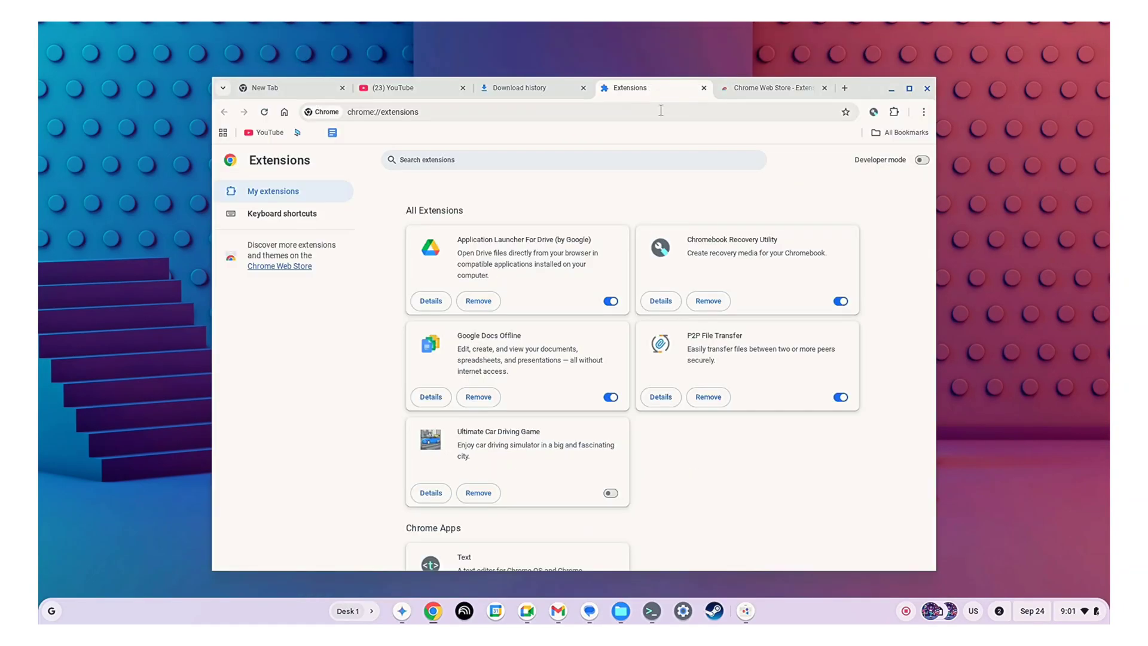
Browse Chrome Web Store extensions and snap a new empty window beside the first
{"action": "left_click", "coordinate": [765, 88]}
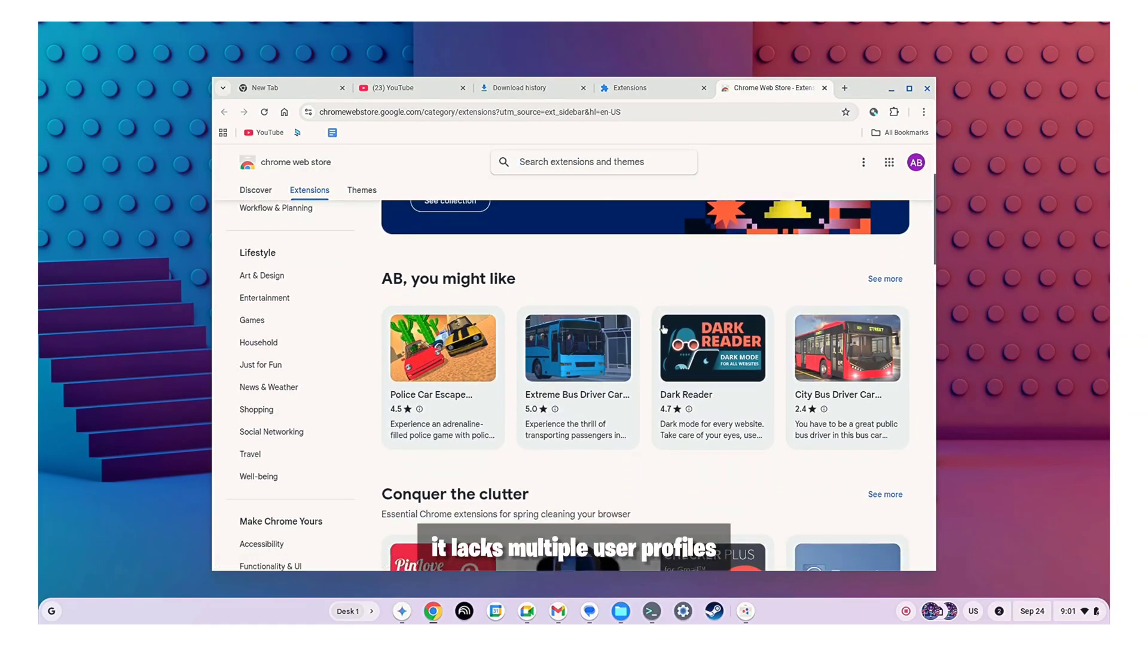
{"action": "left_click", "coordinate": [909, 88]}
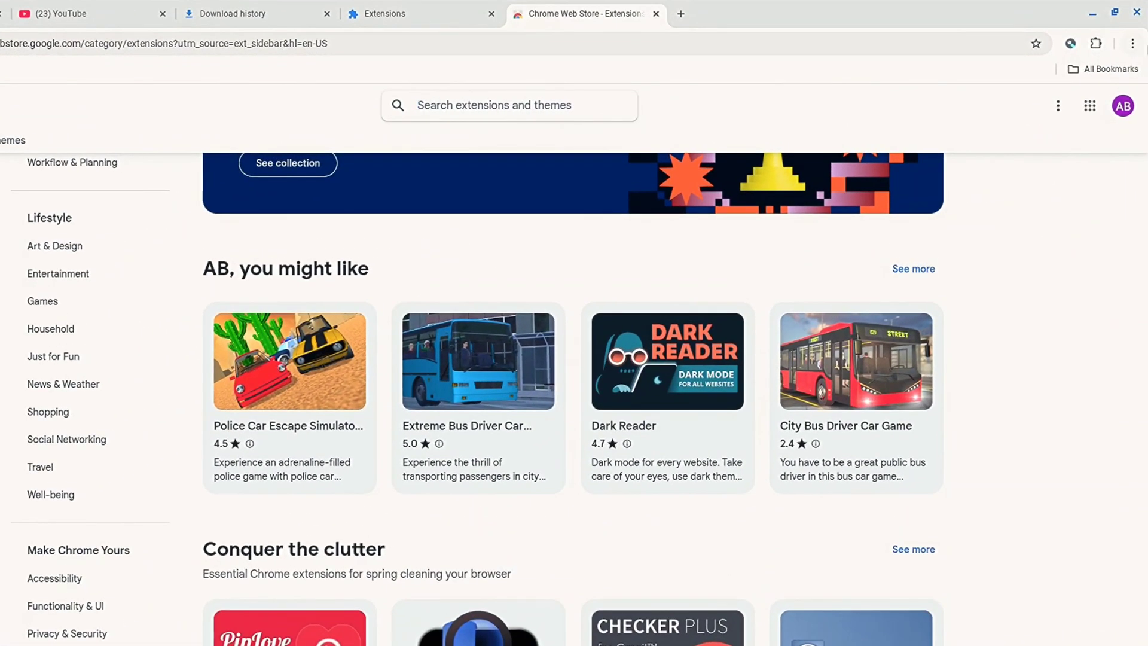
{"action": "left_click", "coordinate": [1131, 43]}
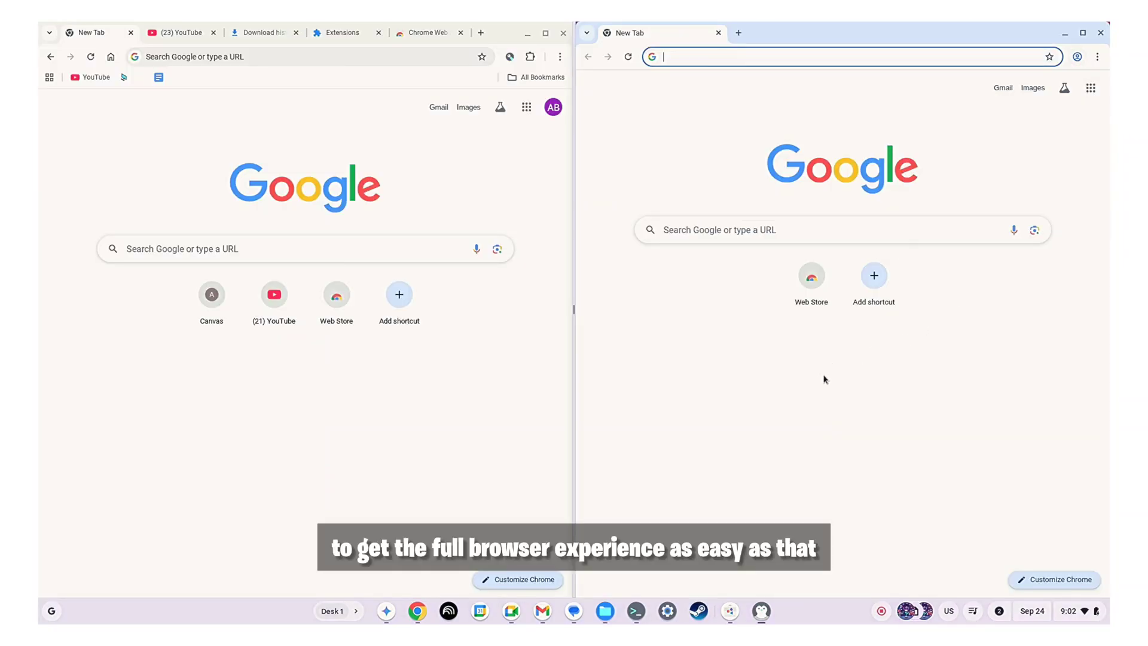
{"action": "left_click", "coordinate": [666, 610]}
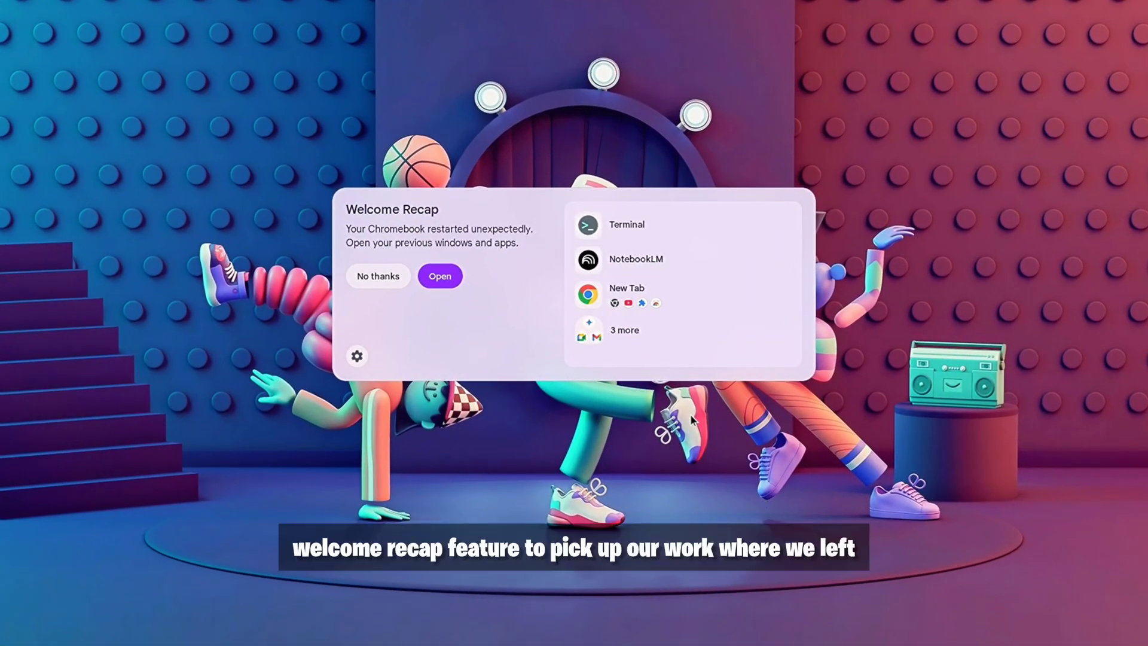
{"action": "left_click", "coordinate": [356, 355]}
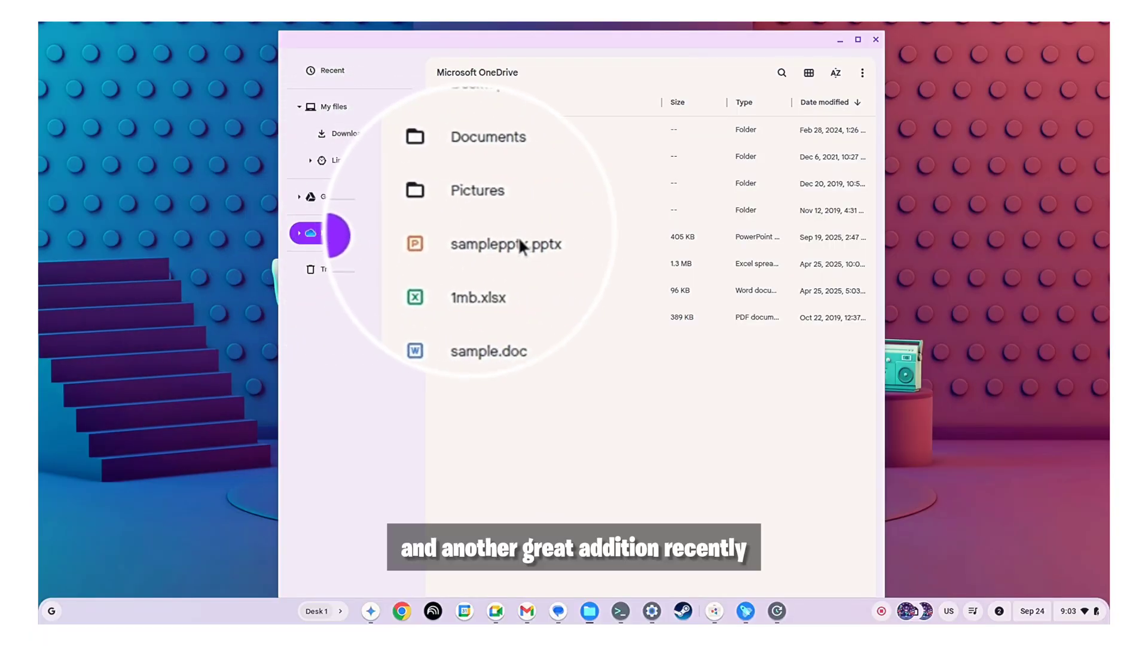
Open sample.doc from OneDrive, showing the IEEE paper template in Microsoft 365
{"action": "double_click", "coordinate": [505, 244]}
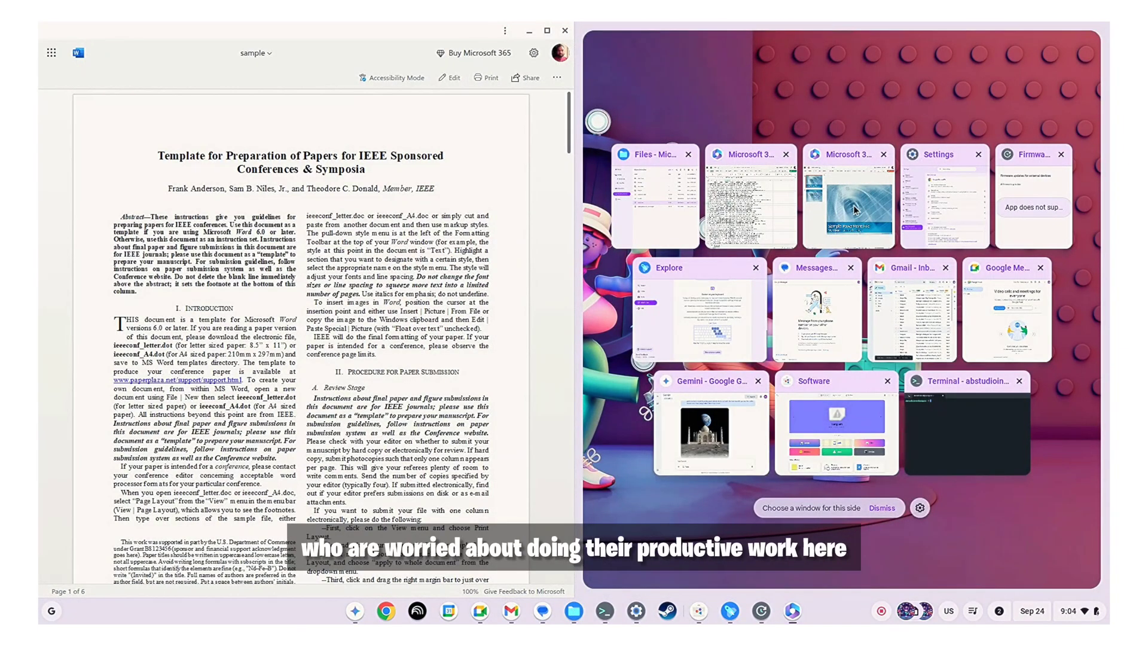
{"action": "mouse_move", "coordinate": [959, 303]}
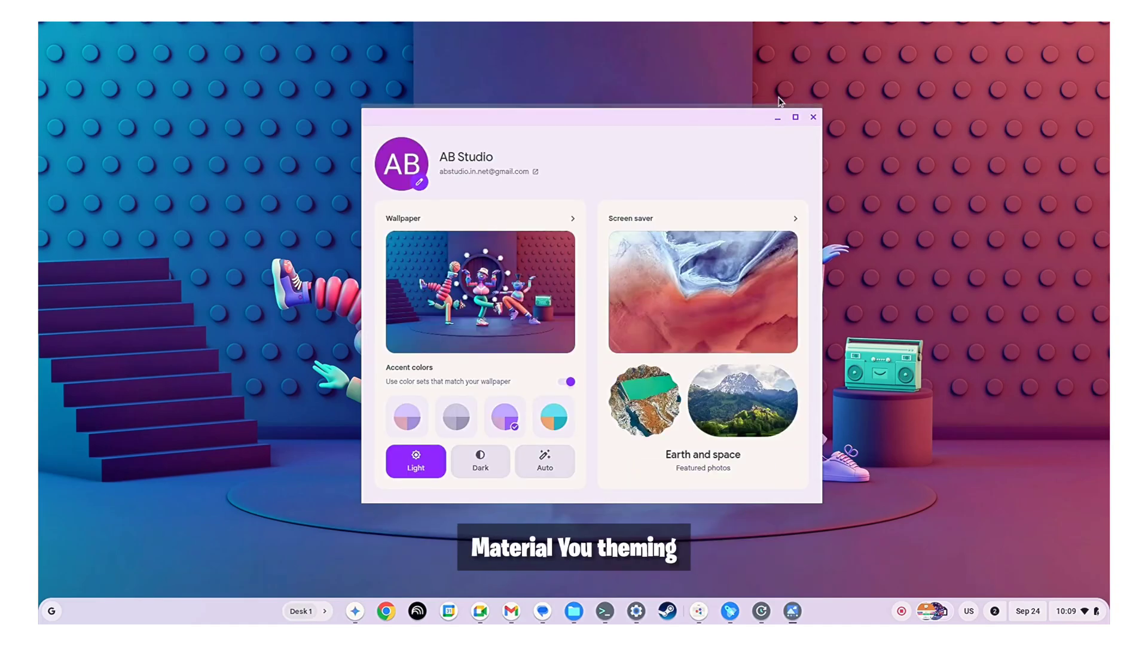
Apply the teal accent and dark theme, then browse wallpaper collections via Quick Settings
{"action": "left_click", "coordinate": [794, 117]}
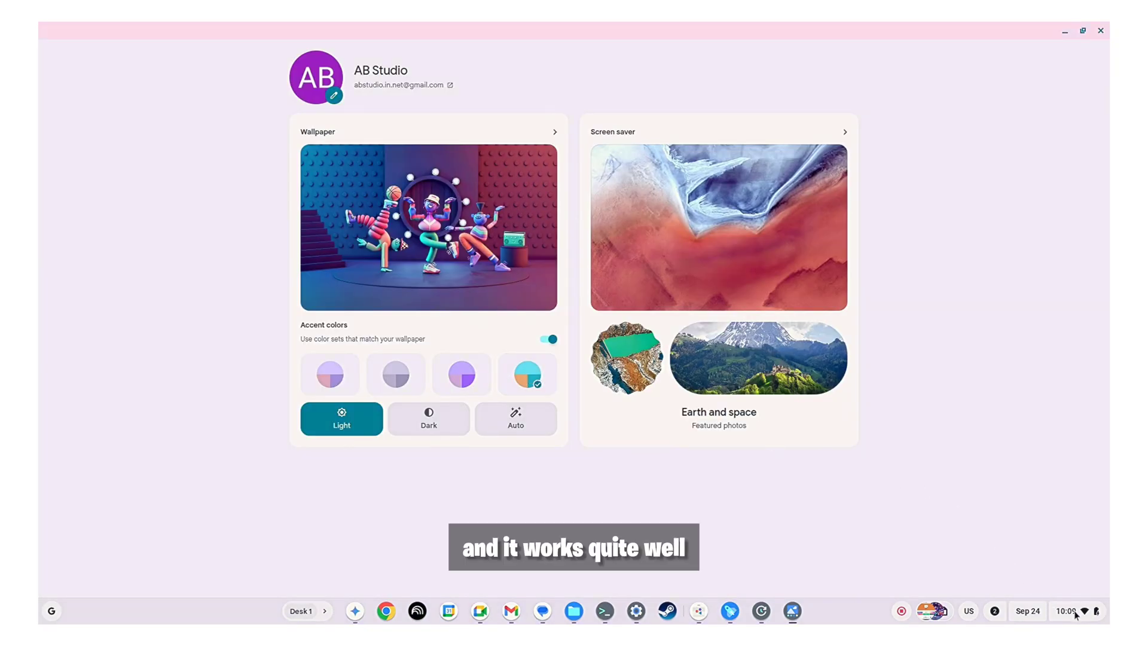
{"action": "left_click", "coordinate": [429, 418]}
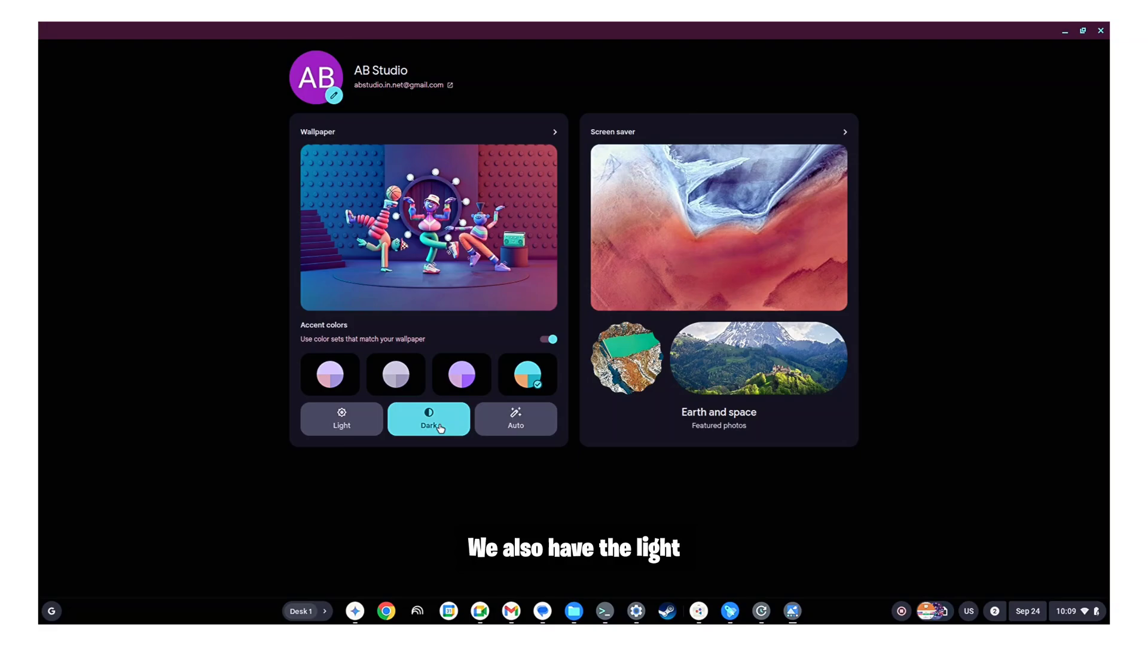
{"action": "left_click", "coordinate": [1069, 611]}
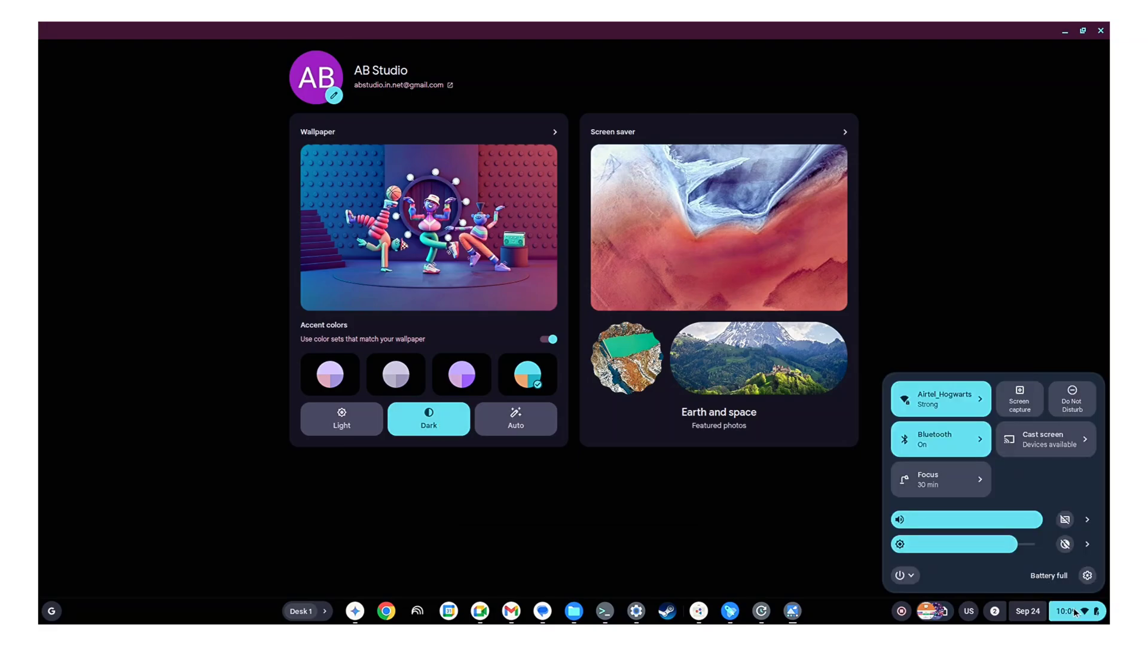
{"action": "left_click", "coordinate": [429, 132]}
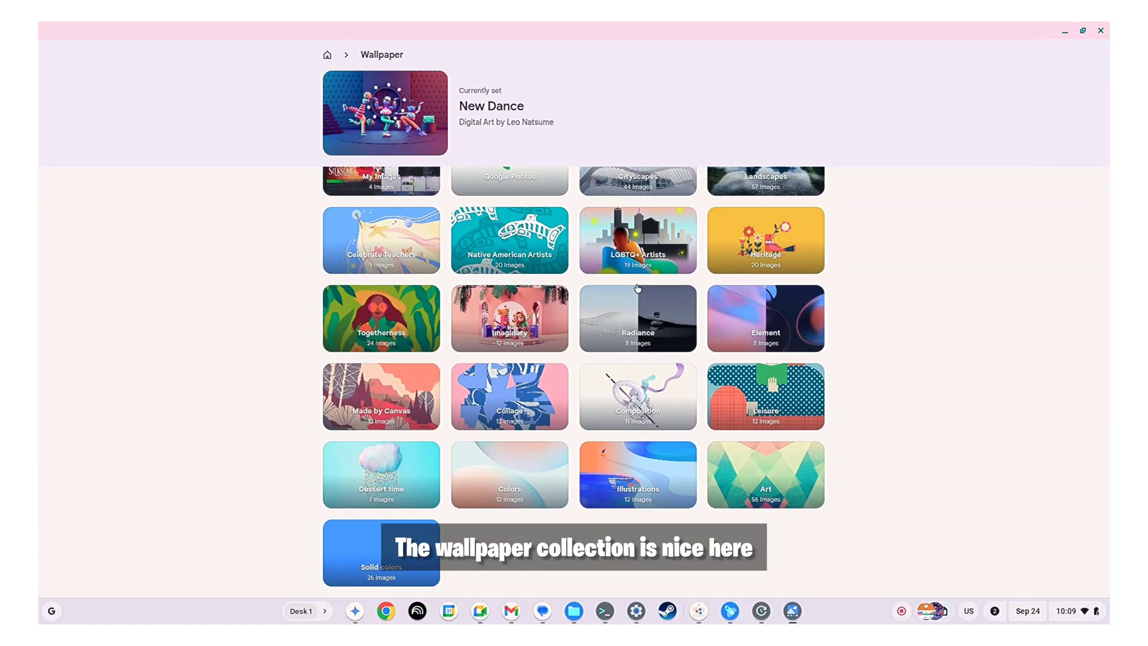
{"action": "left_click", "coordinate": [764, 318]}
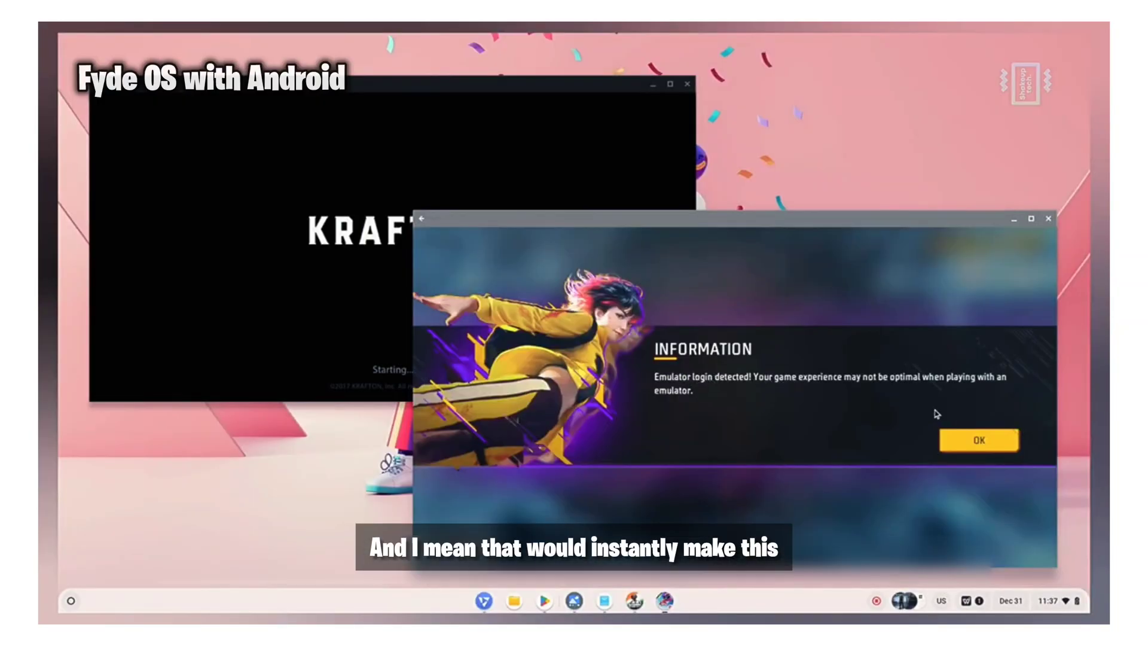
Acknowledge the Android game's emulator login warning with OK
{"action": "left_click", "coordinate": [977, 440]}
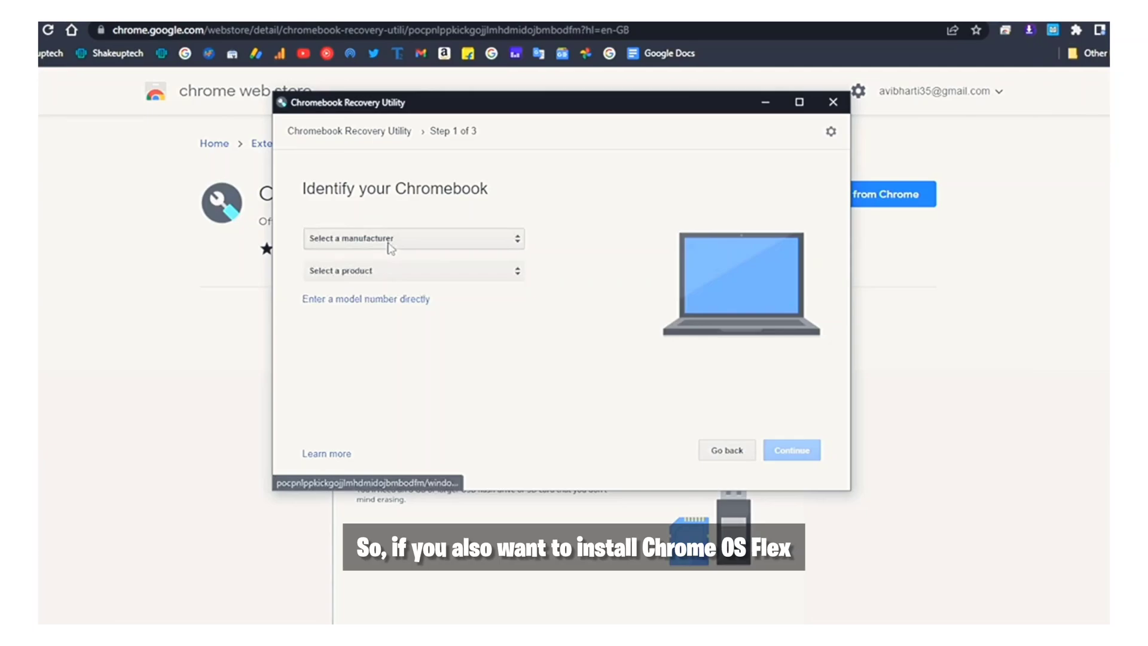
Pick Google Chrome OS Flex as manufacturer and Chrome OS Flex (Developer-Unstable) as product
{"action": "left_click", "coordinate": [412, 238]}
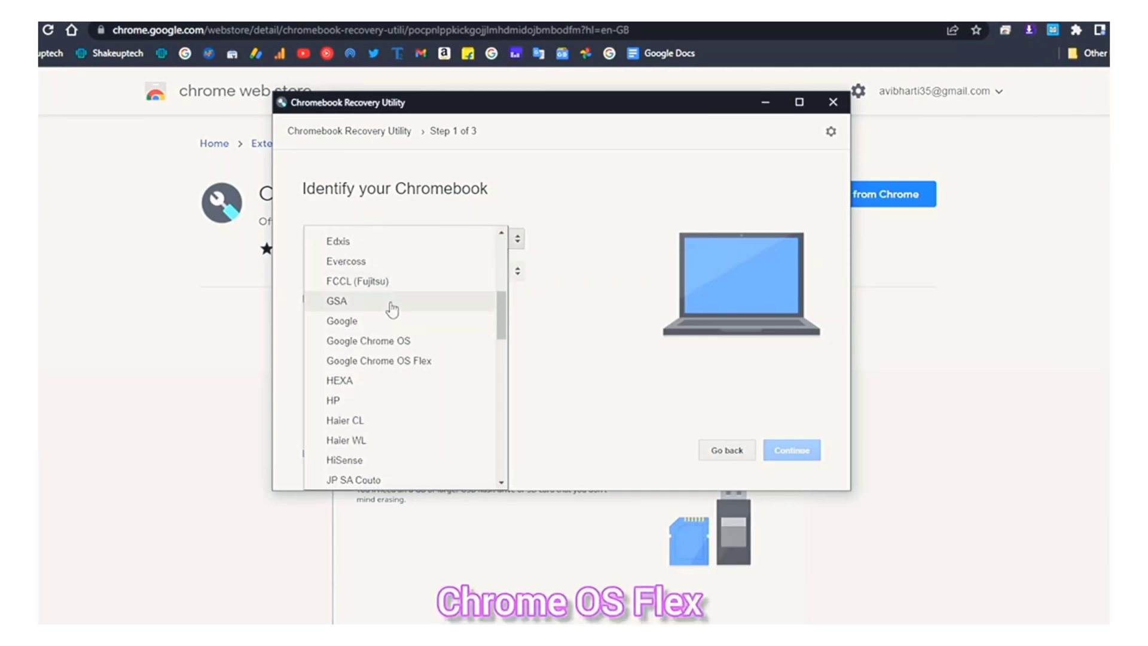
{"action": "left_click", "coordinate": [378, 360]}
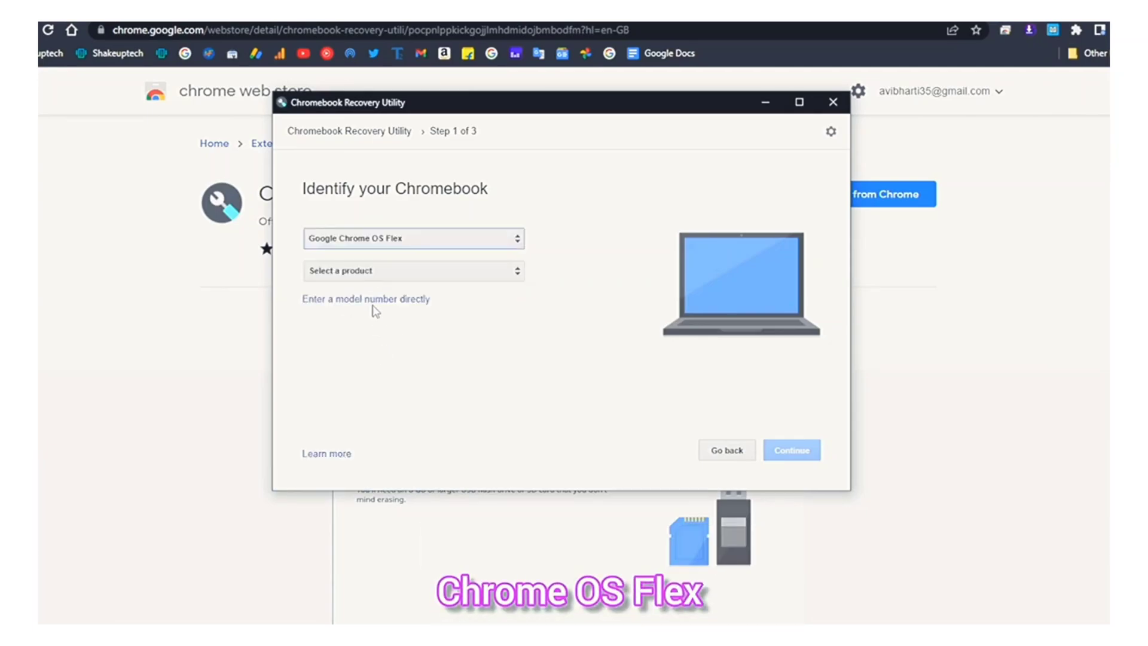
{"action": "left_click", "coordinate": [413, 270]}
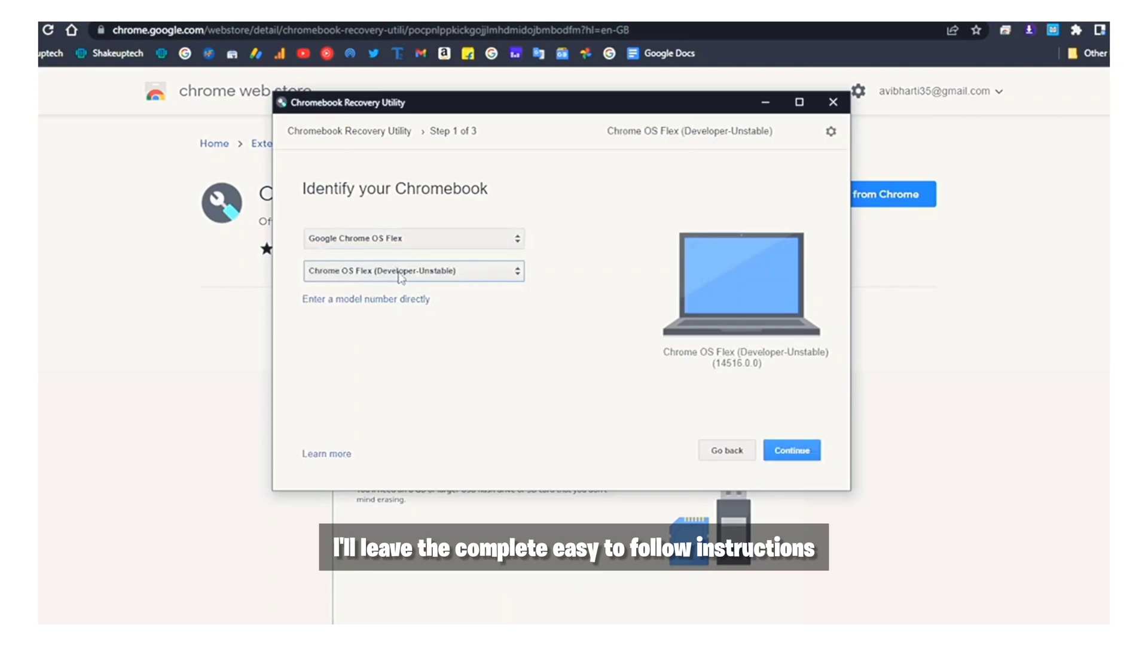